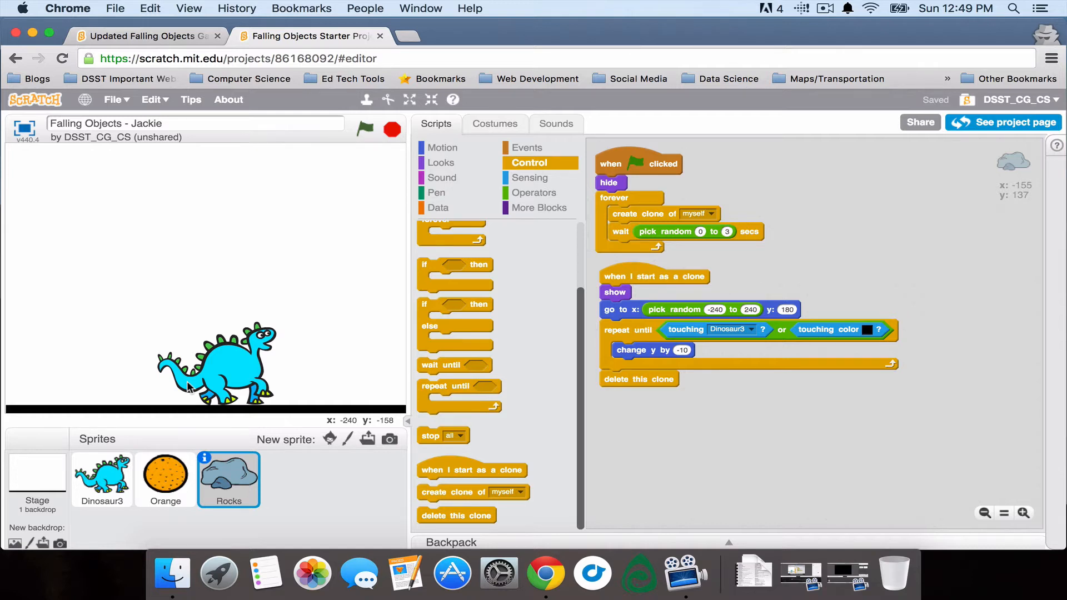
pyautogui.moveTo(76, 389)
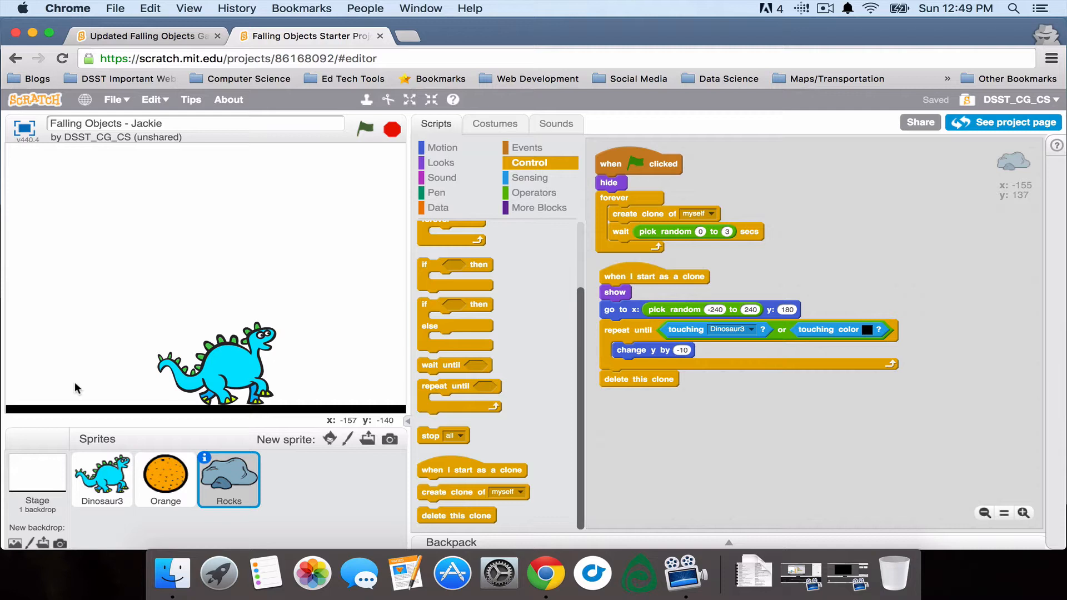
pyautogui.moveTo(516, 269)
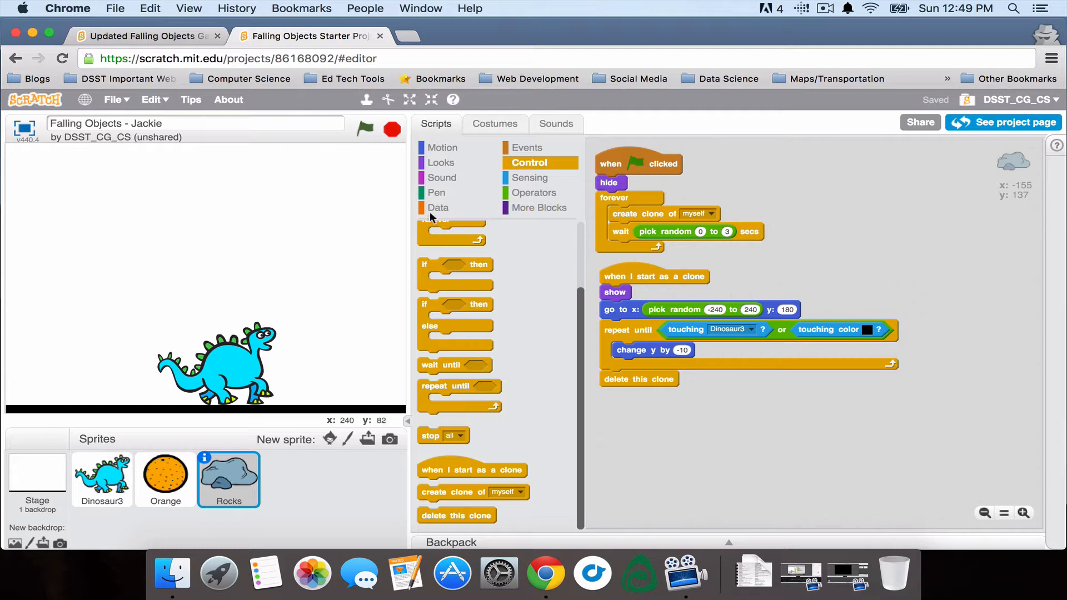
# Create a sprite-only variable named Score on Dinosaur3 from the Data blocks
pyautogui.click(102, 480)
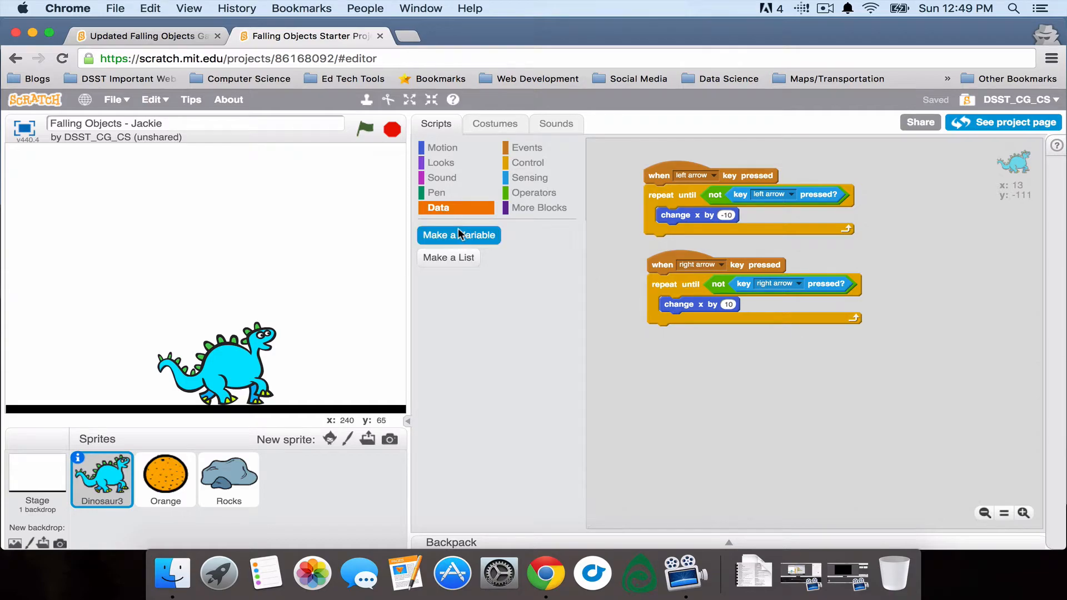
pyautogui.click(458, 236)
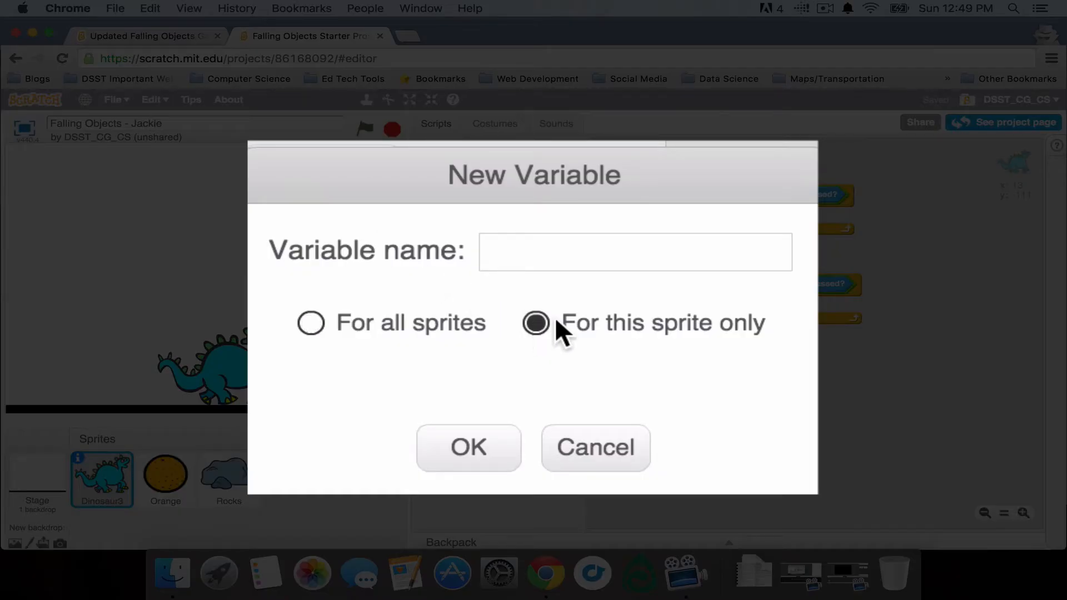
pyautogui.click(636, 251)
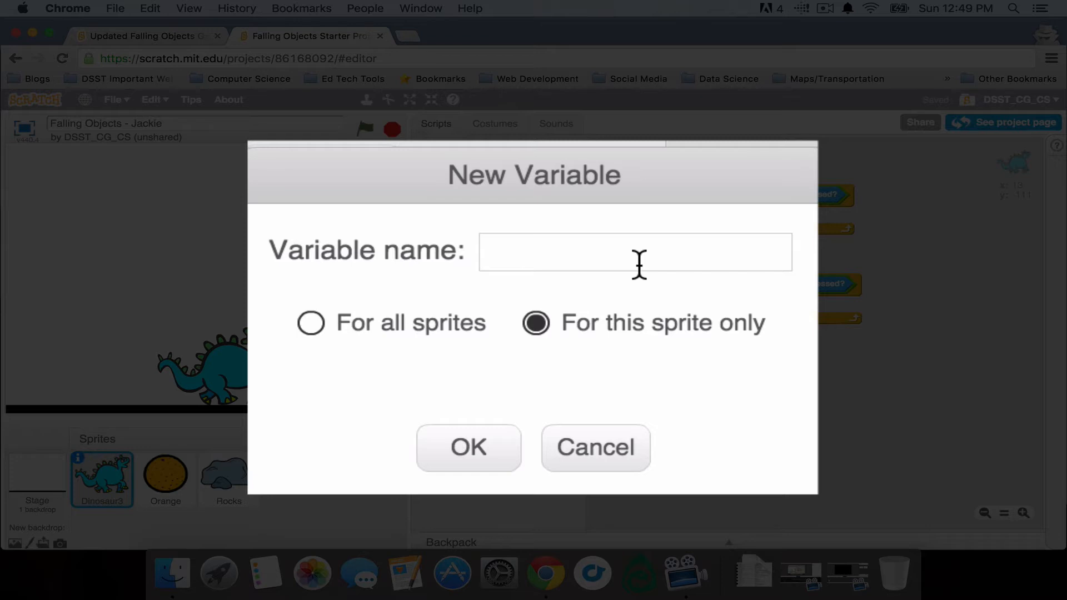
pyautogui.write('Score')
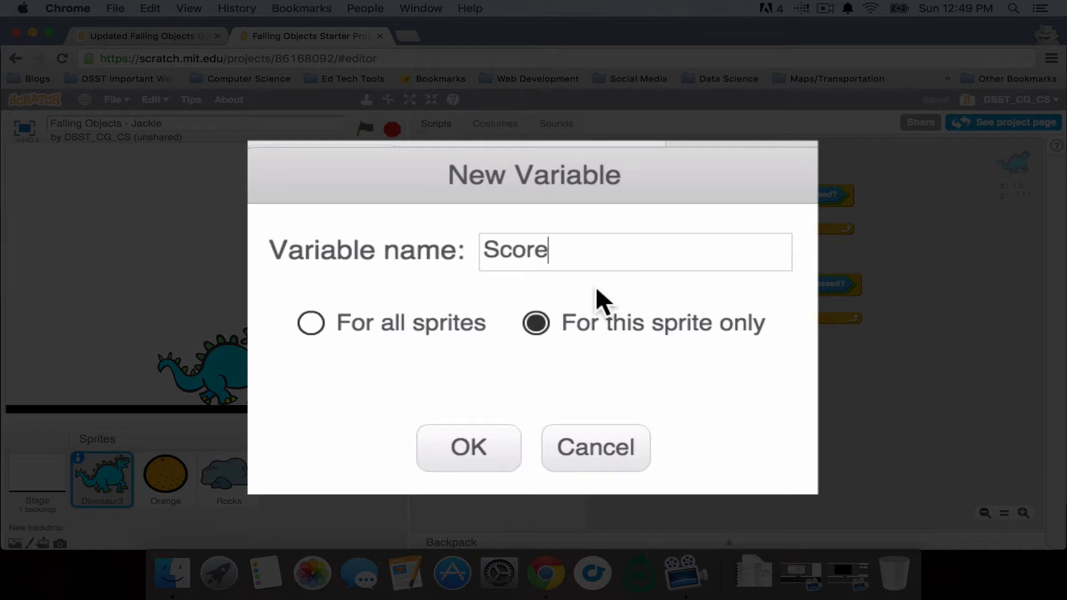
pyautogui.click(468, 448)
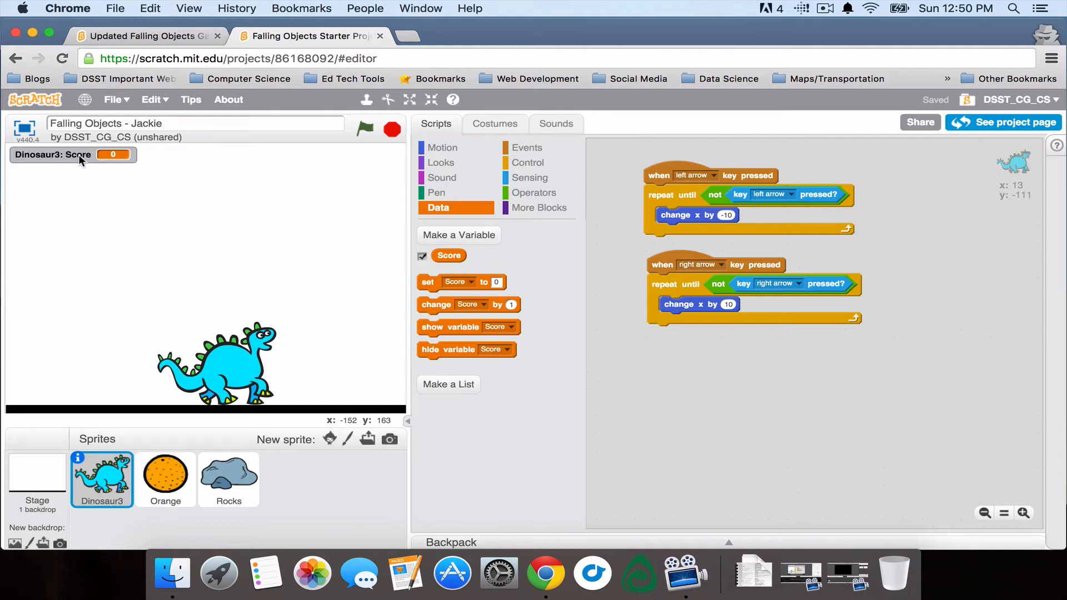
pyautogui.moveTo(143, 367)
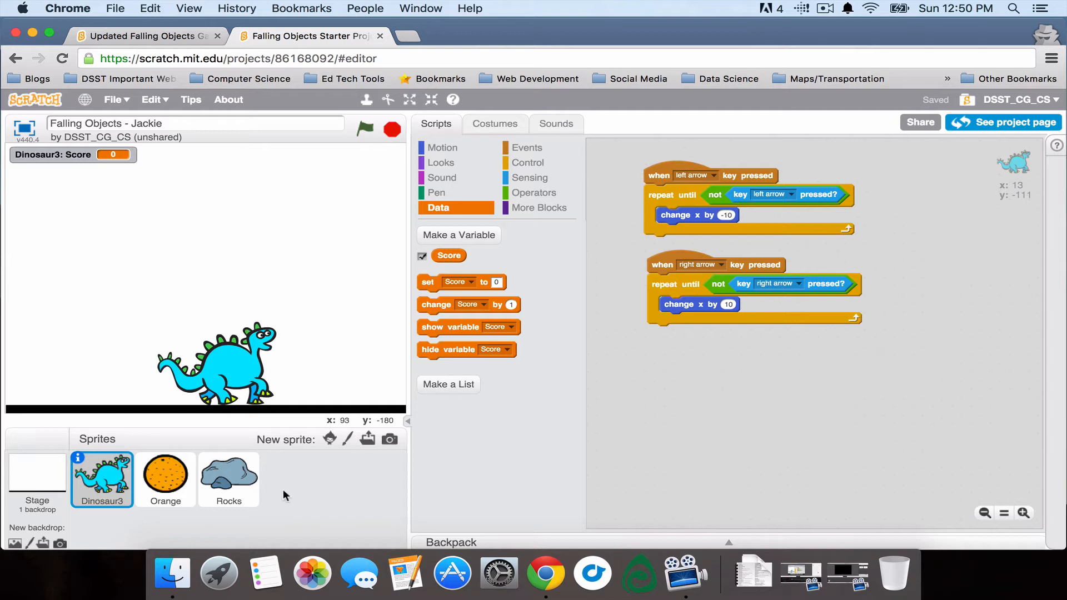
pyautogui.moveTo(149, 429)
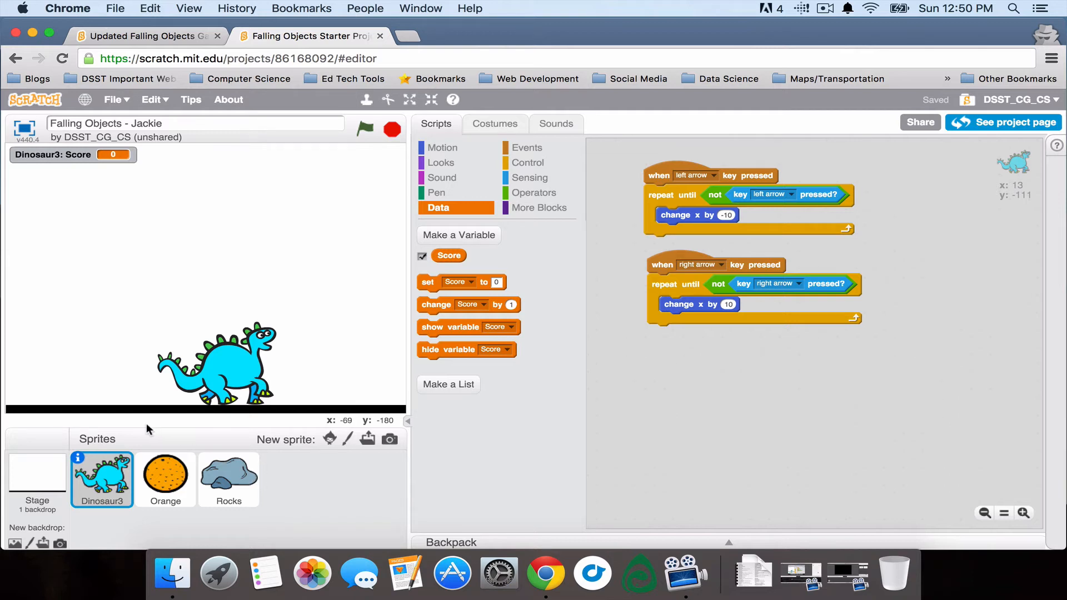
# Place a 'when green flag clicked' trigger and an if-then check in the dinosaur's scripts
pyautogui.click(526, 146)
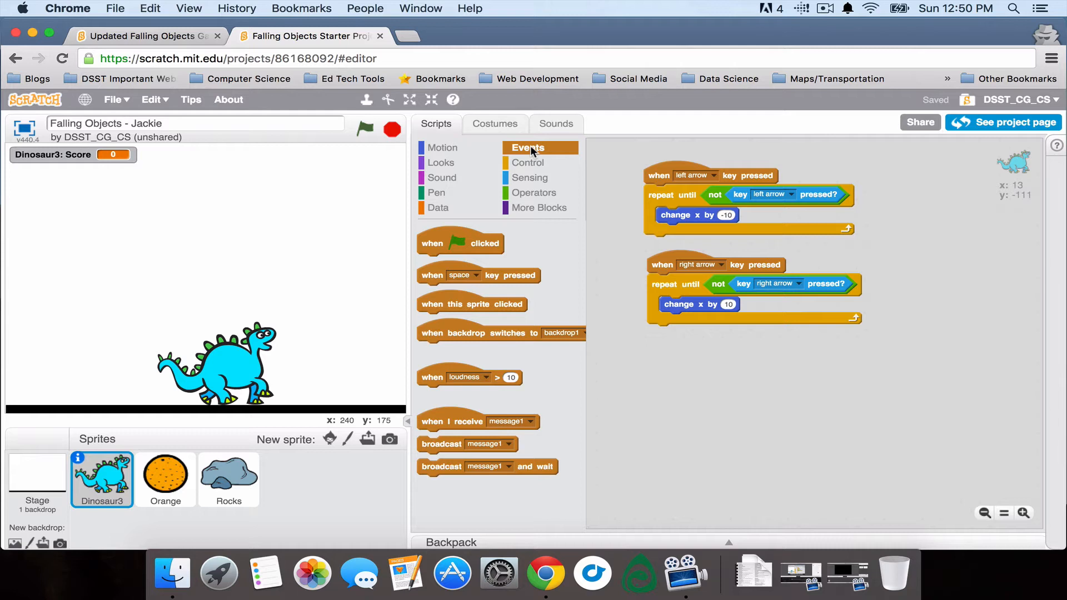
pyautogui.moveTo(463, 260)
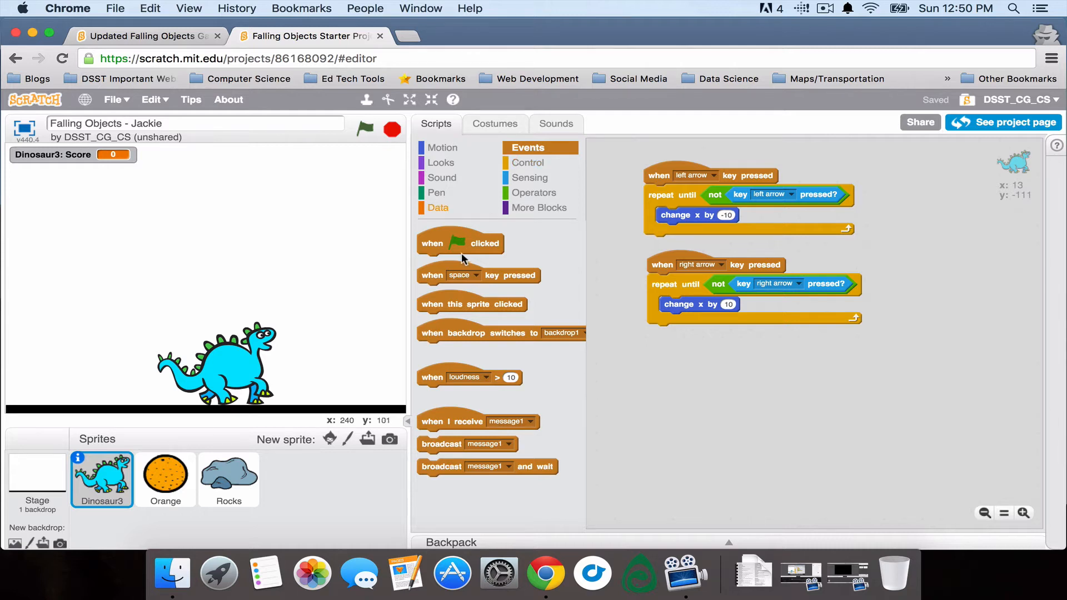
pyautogui.moveTo(460, 243); pyautogui.dragTo(644, 363)
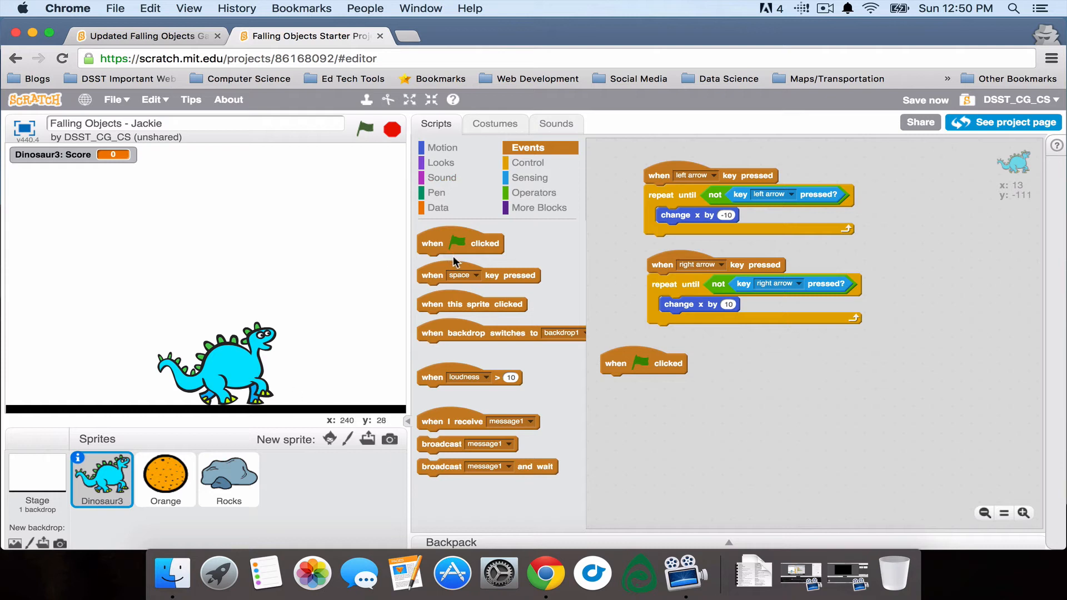
pyautogui.click(529, 163)
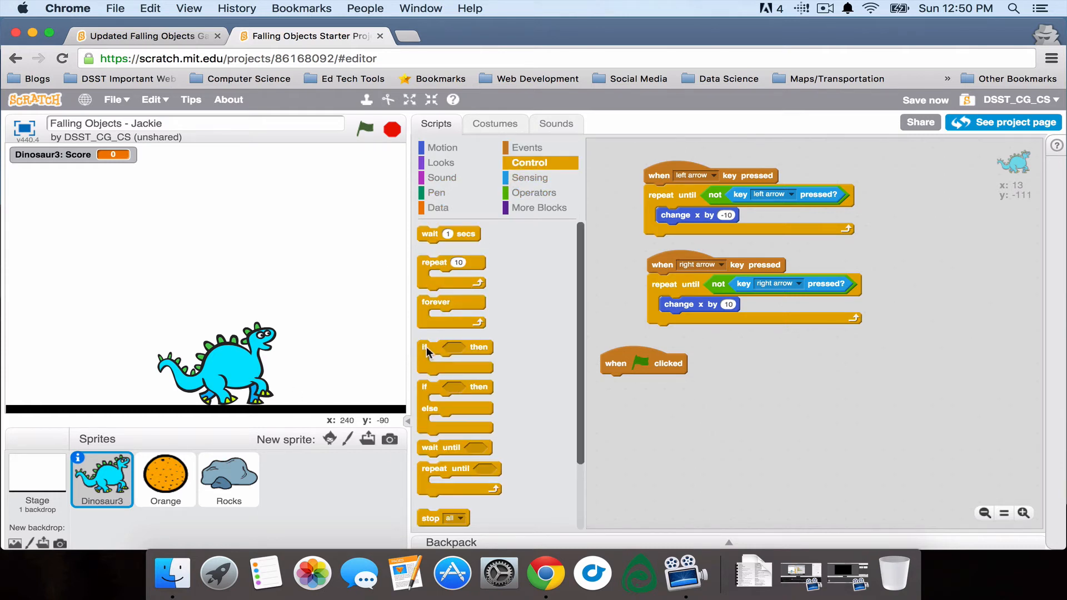
pyautogui.moveTo(455, 354); pyautogui.dragTo(766, 392)
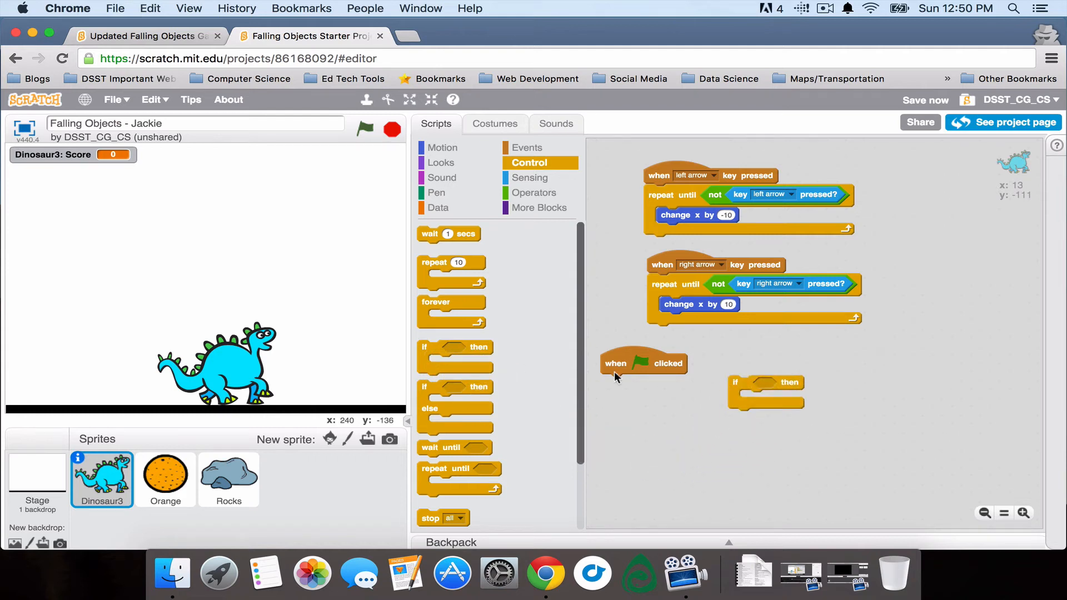
# Make the check test 'touching Orange?' and change Score by 1
pyautogui.click(530, 177)
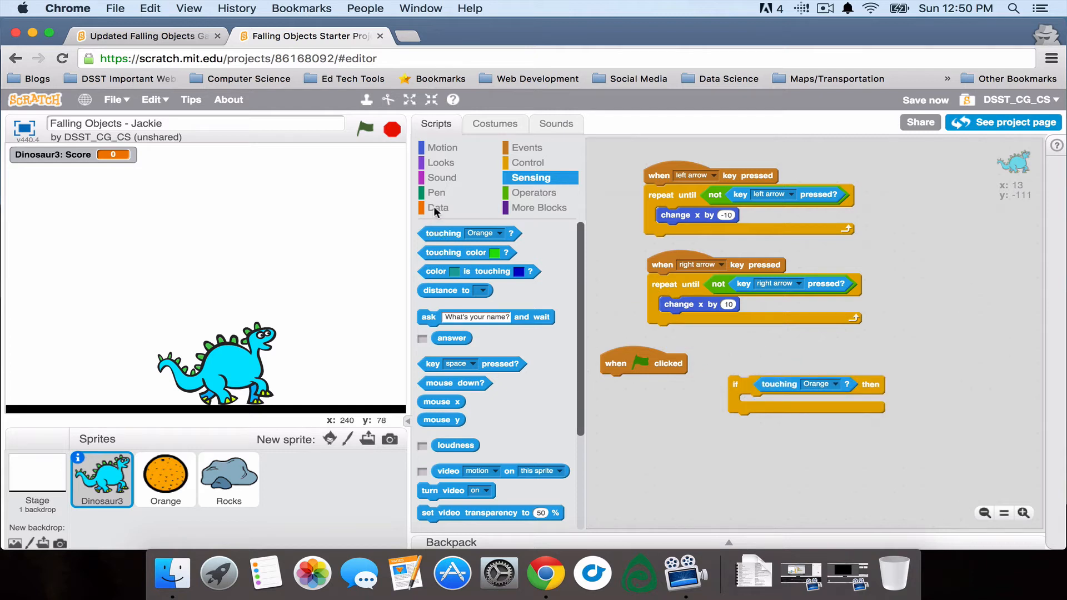
pyautogui.click(438, 207)
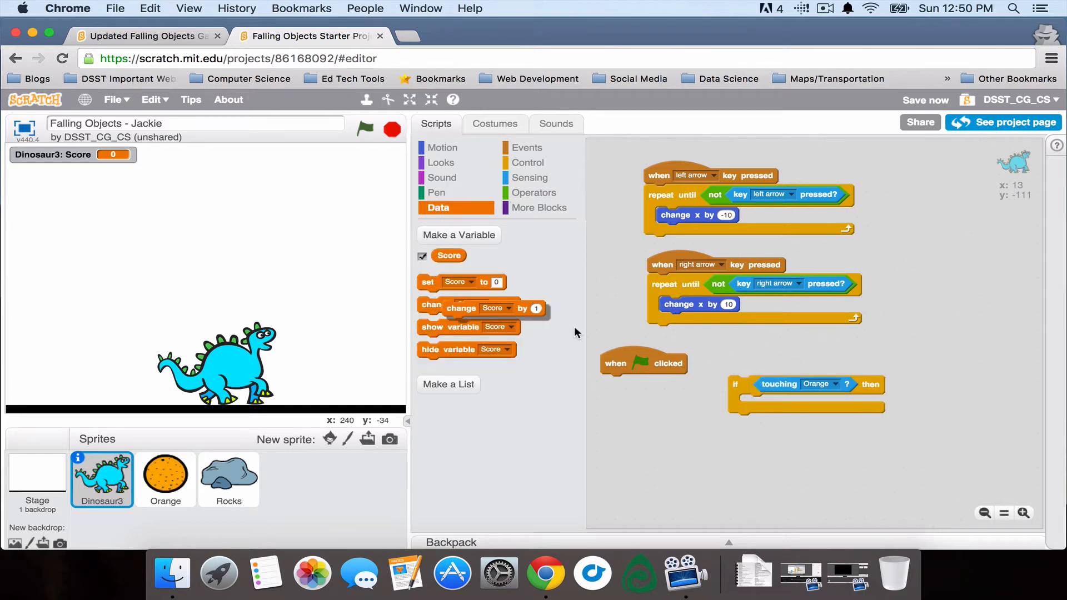
pyautogui.moveTo(463, 305); pyautogui.dragTo(782, 403)
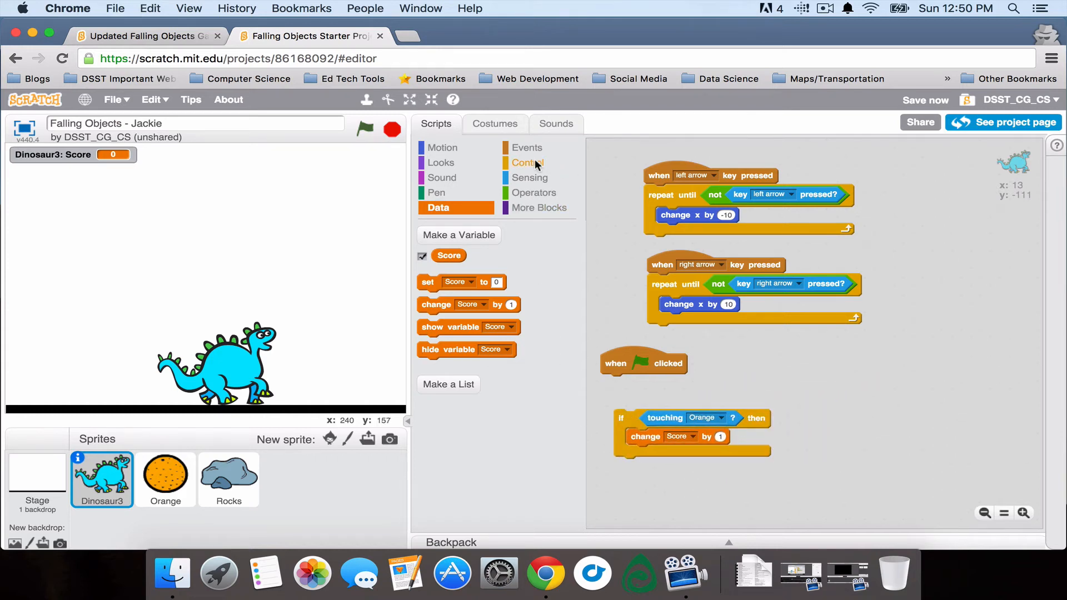
# Wrap the Orange check in a forever loop attached under the green-flag trigger
pyautogui.click(530, 162)
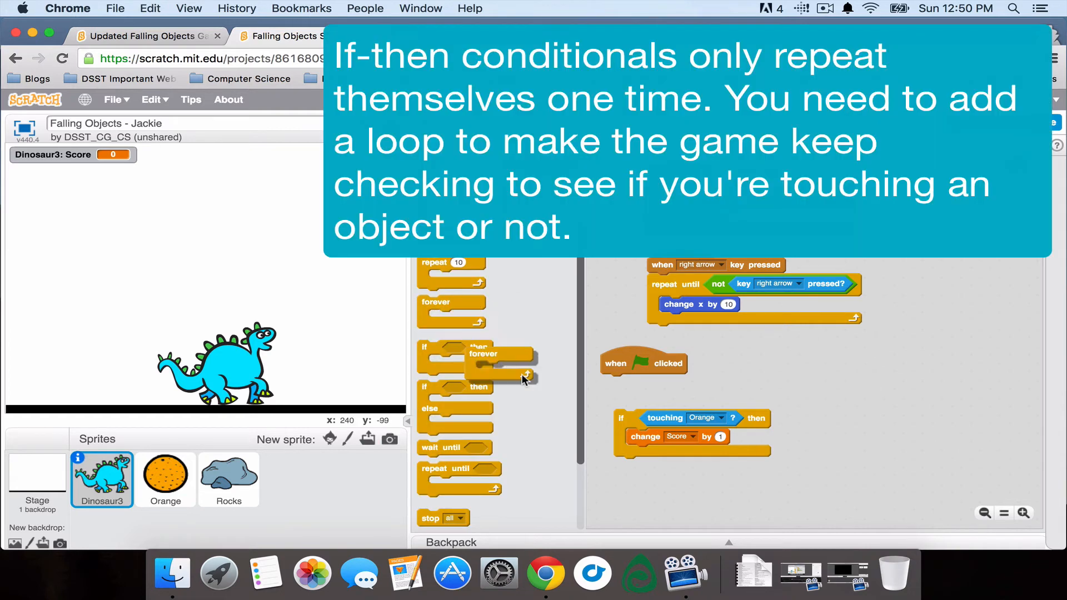
pyautogui.moveTo(451, 302); pyautogui.dragTo(620, 401)
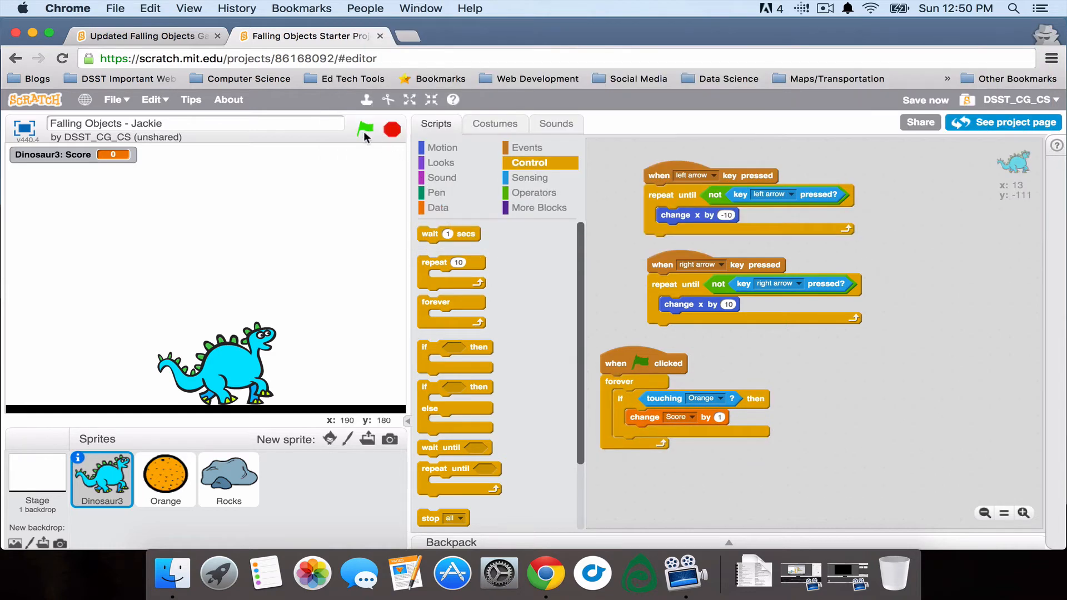
# Run the game from the green flag so Score climbs to 5 on orange catches
pyautogui.click(364, 129)
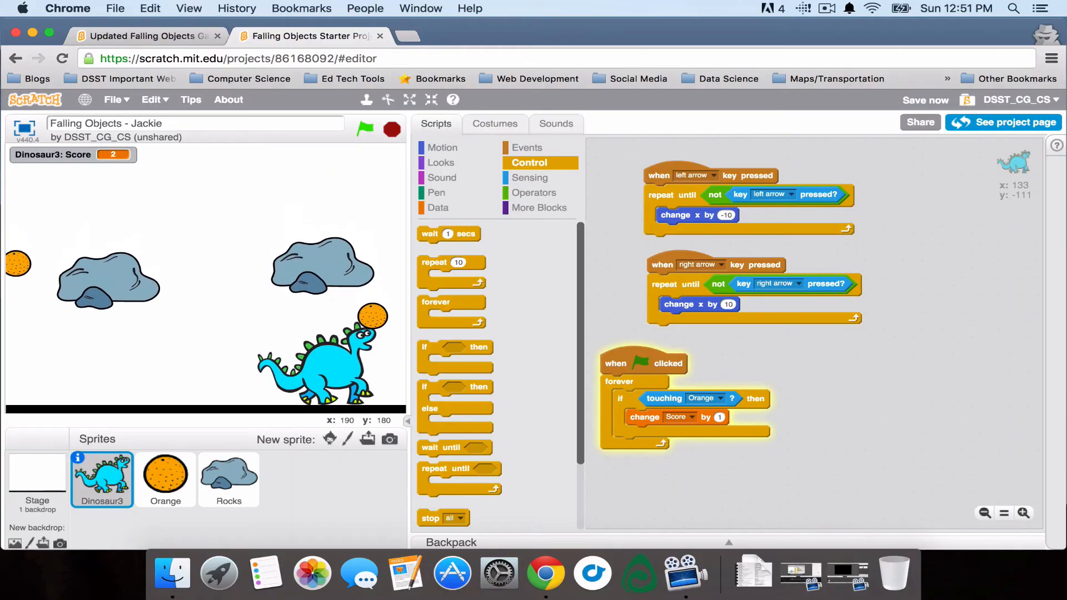
pyautogui.click(365, 129)
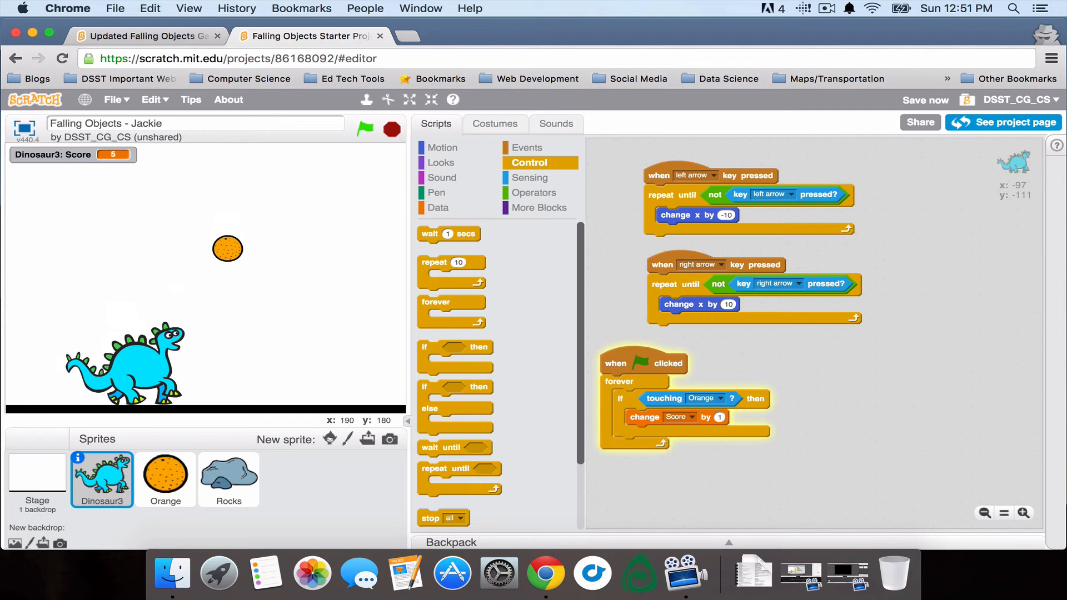
pyautogui.click(392, 129)
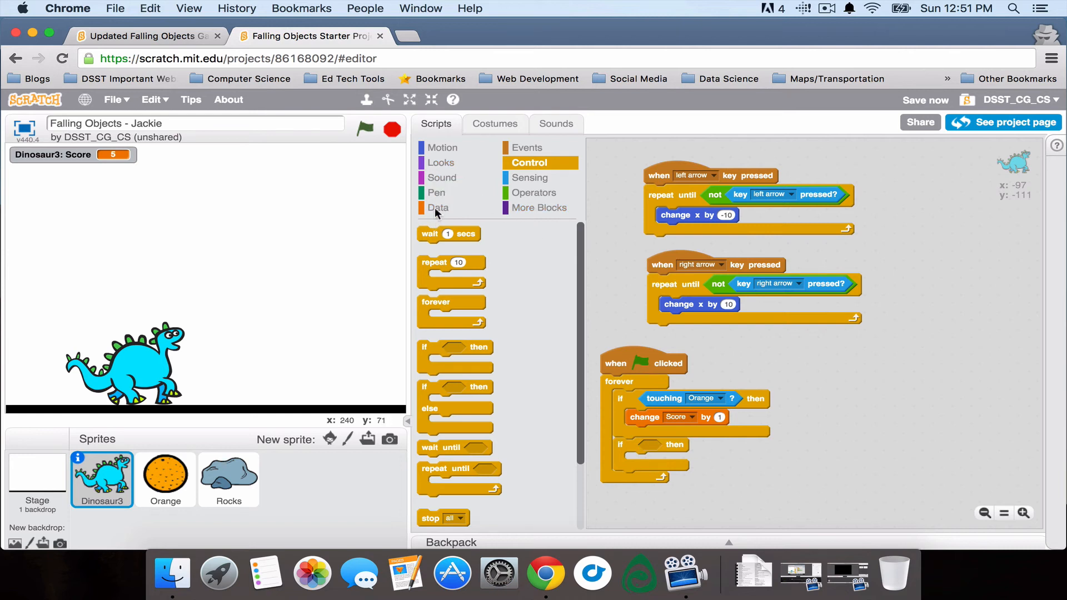
# Set the second check to 'touching Rocks?' so it changes Score by -1
pyautogui.click(532, 177)
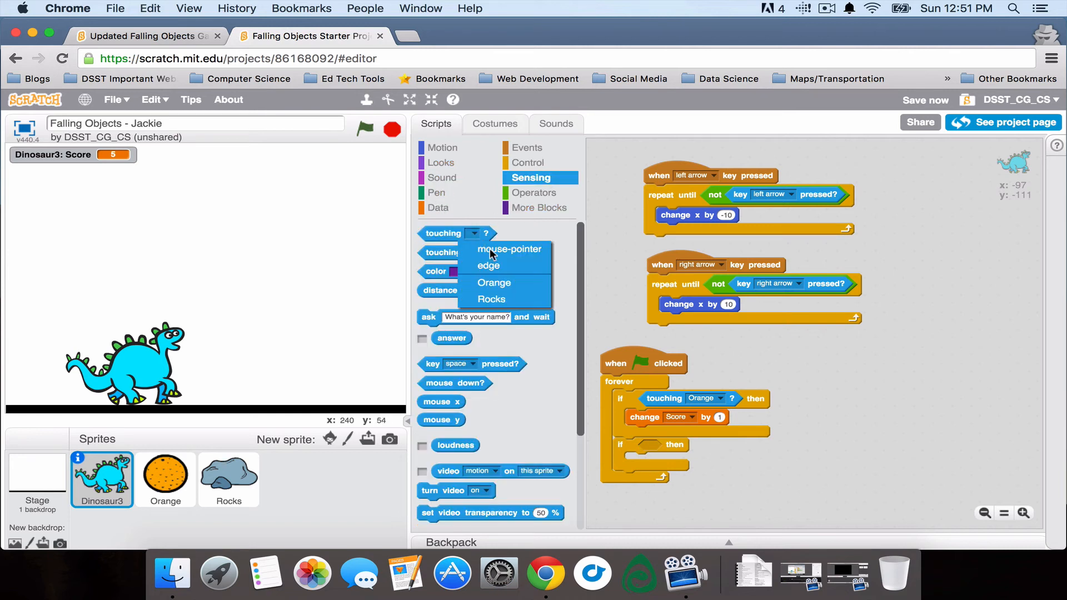
pyautogui.click(492, 299)
pyautogui.write('-1')
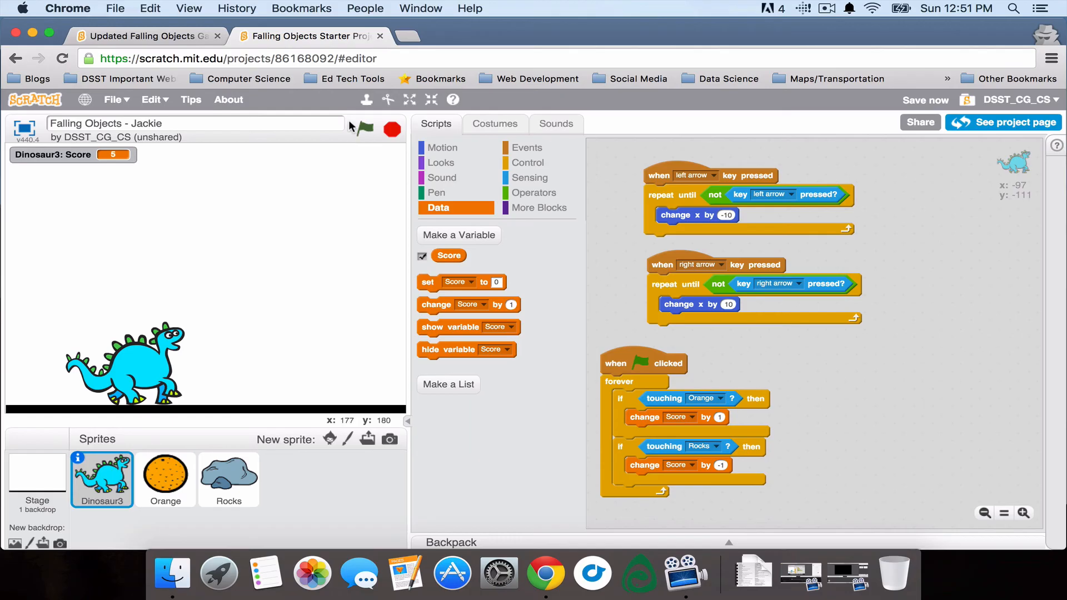
# Run the game until Score falls from 5 to 3, then stop it with the red stop sign
pyautogui.click(365, 129)
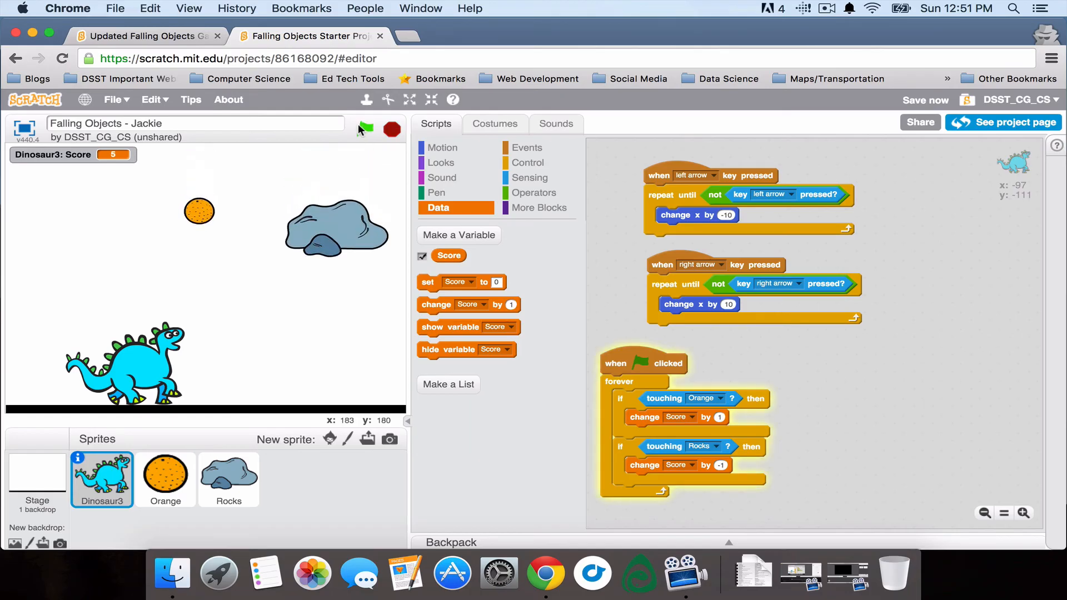
pyautogui.click(365, 129)
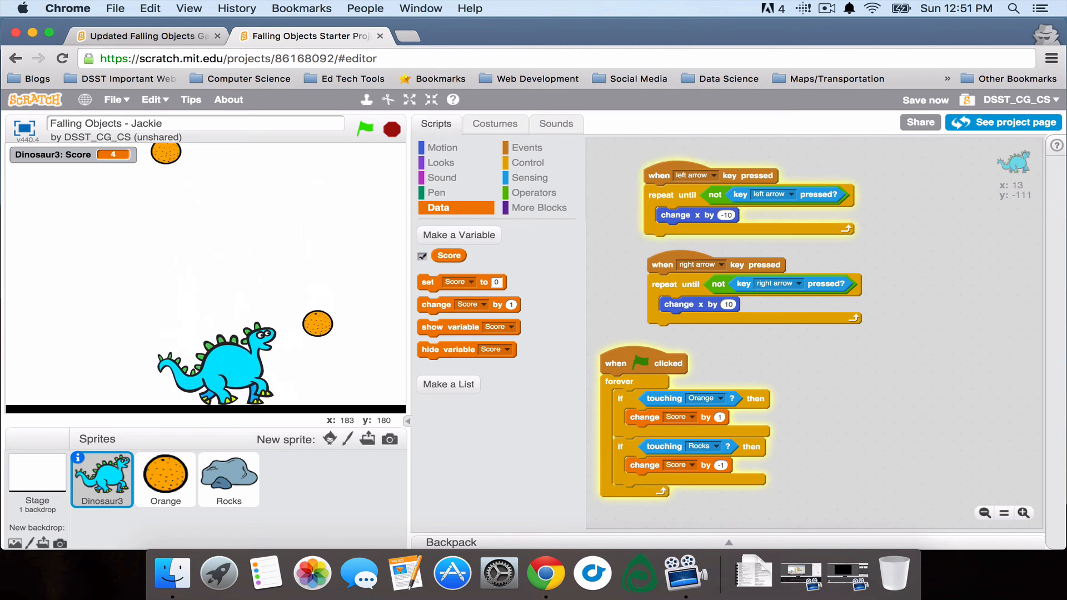
pyautogui.click(364, 129)
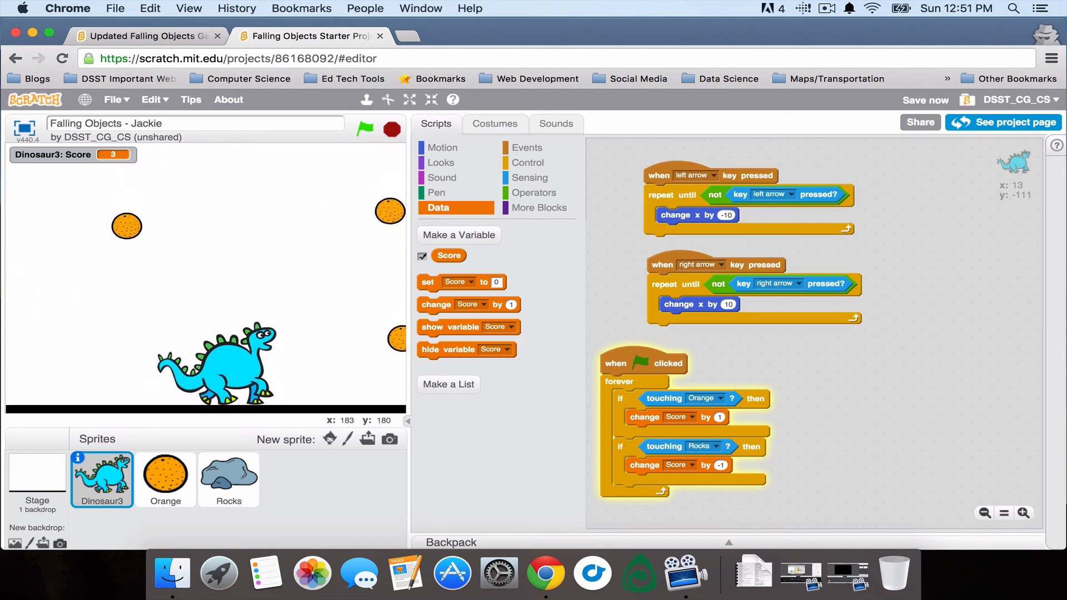
pyautogui.click(391, 129)
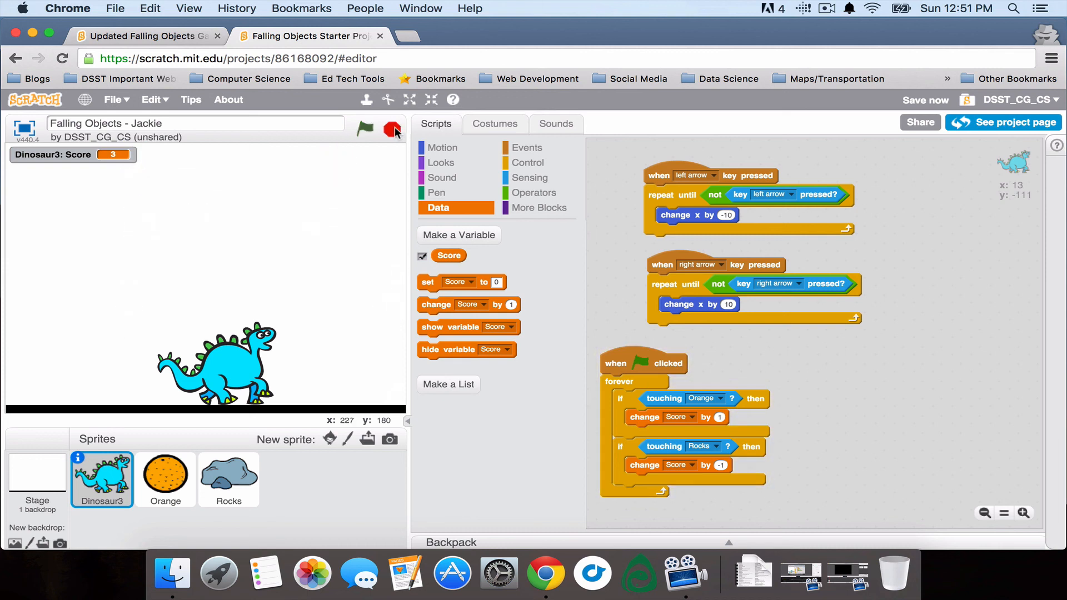